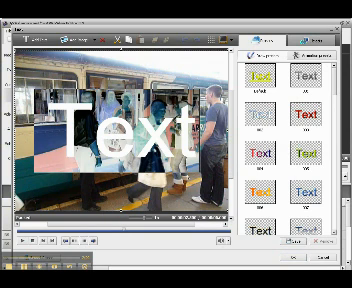
- Replace the placeholder caption on the train clip with the text Hello
text(Hello)
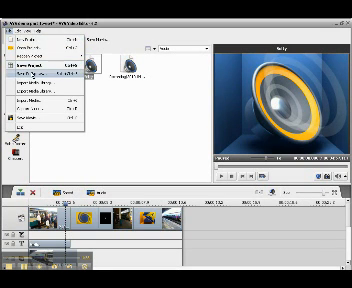
- Import additional video files into the media library, keeping the train clip in preview
click(40, 68)
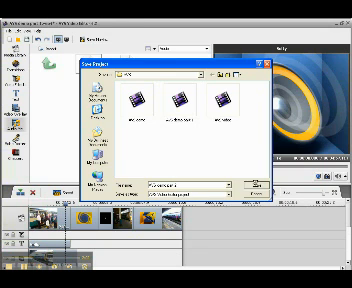
click(252, 184)
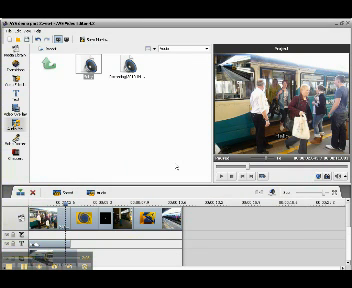